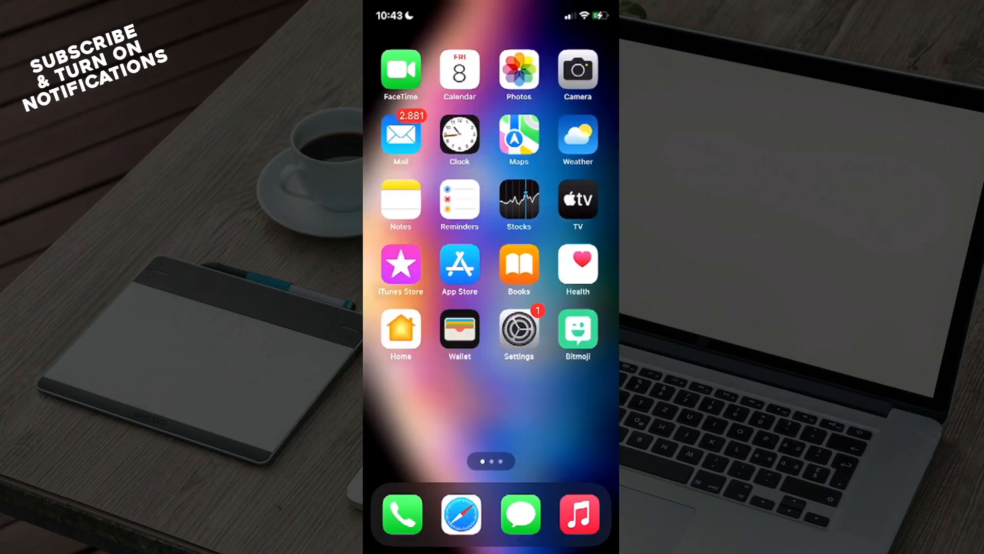
Reach GetYourGuide in the Settings app list to view its permissions page
click(518, 330)
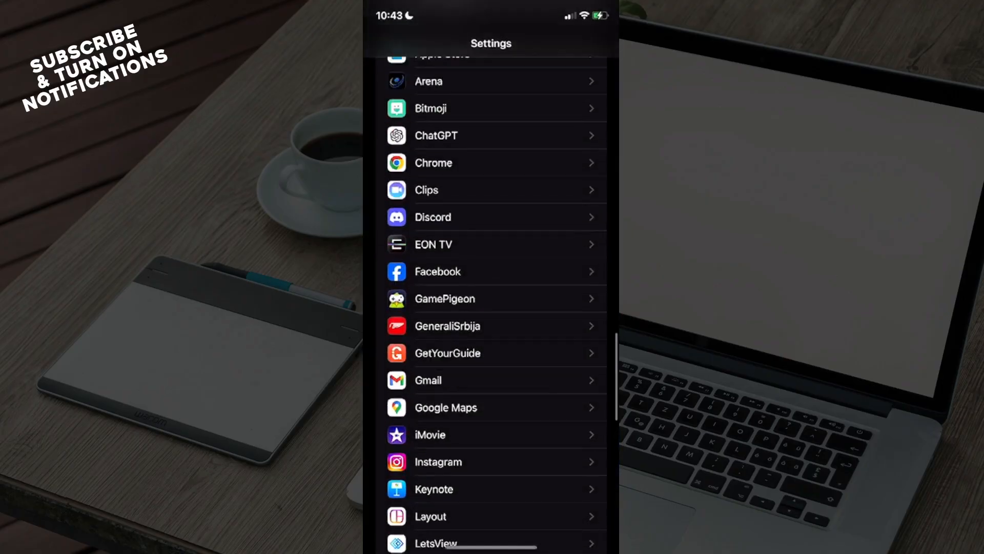
scroll(down, 3)
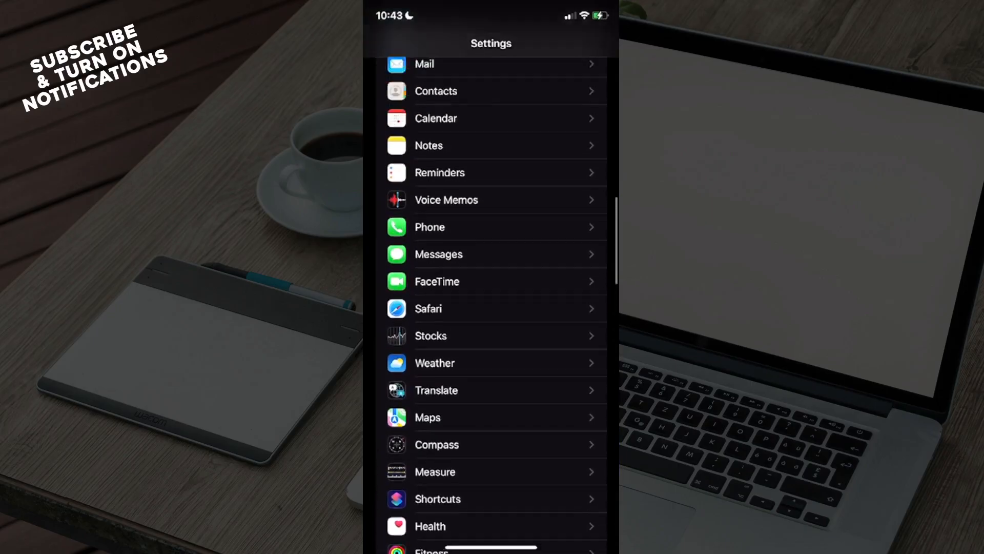
scroll(up, 3)
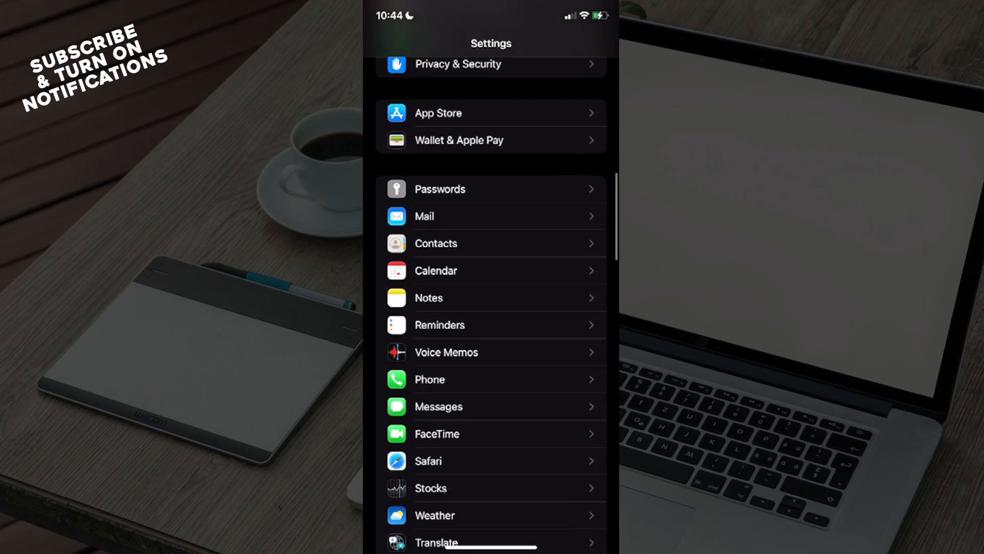
scroll(down, 3)
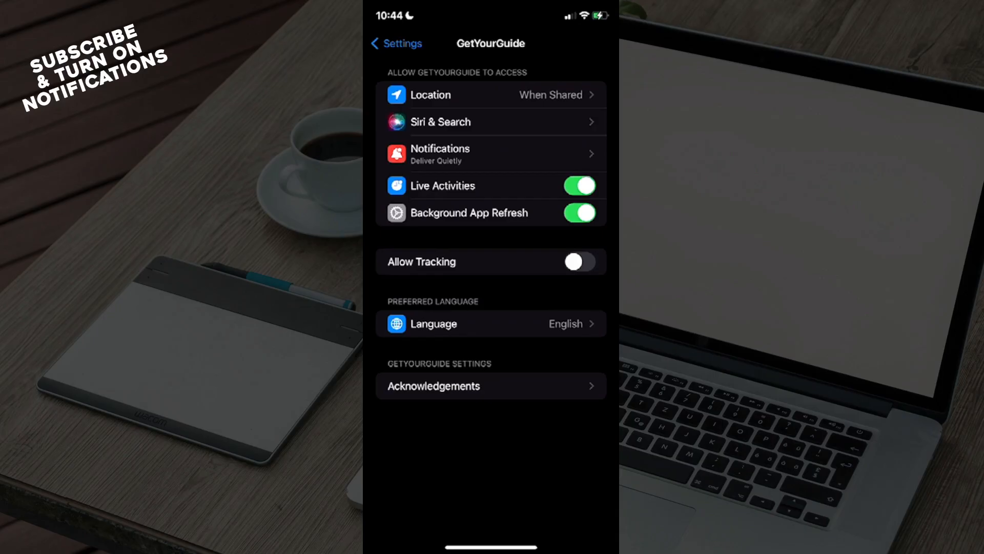
click(396, 43)
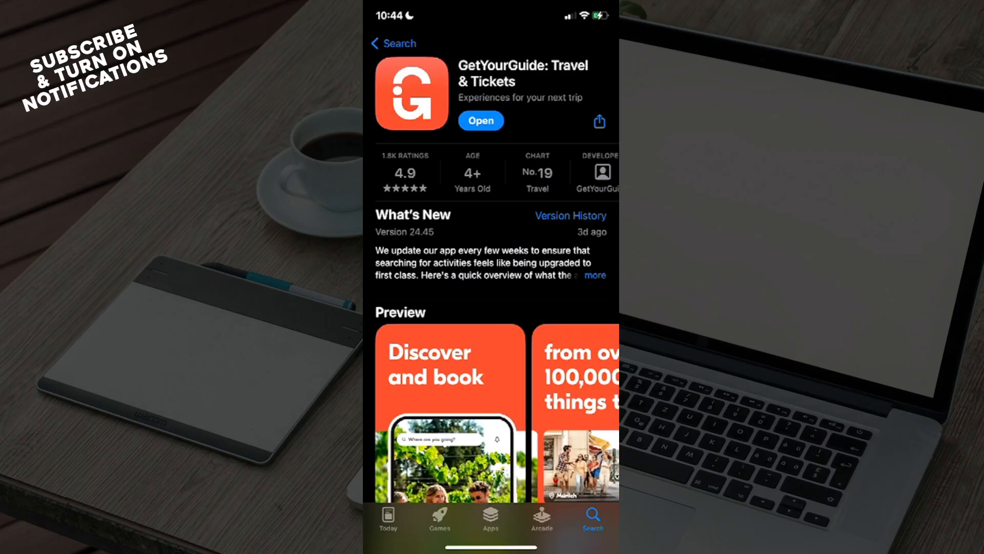
Leave the App Store and return to the Home Screen's first page
scroll(down, 3)
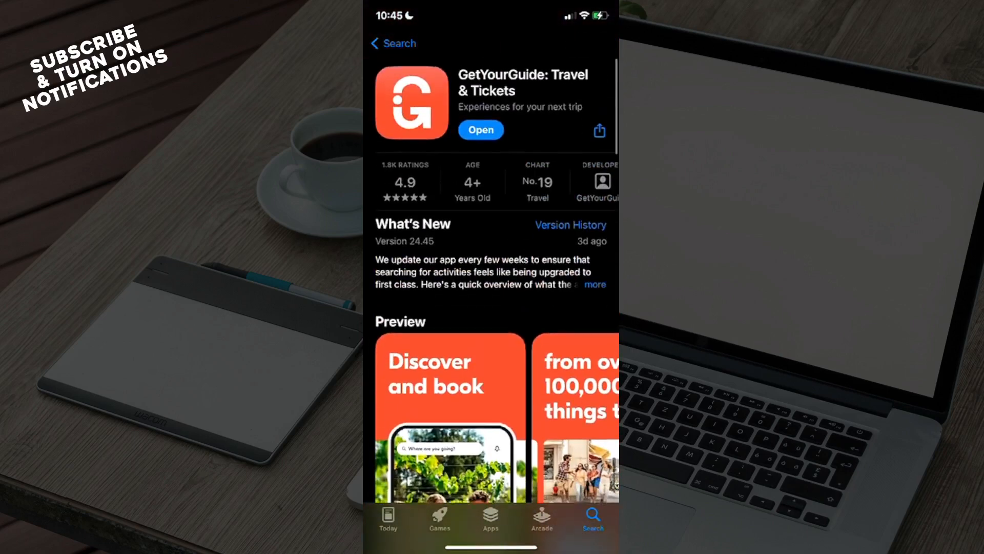
click(393, 43)
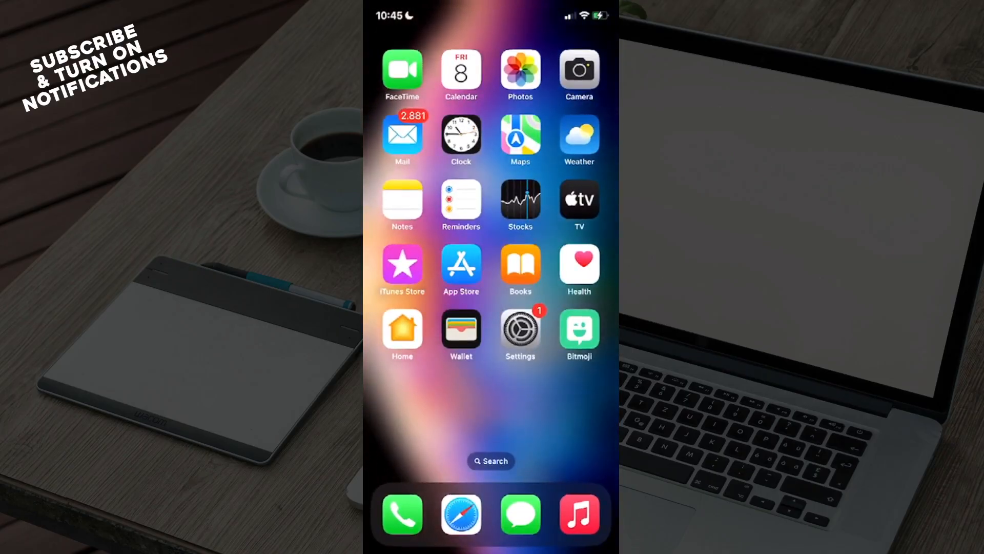
Move to the last Home Screen page where the GetYourGuide icon sits
scroll(left, 3)
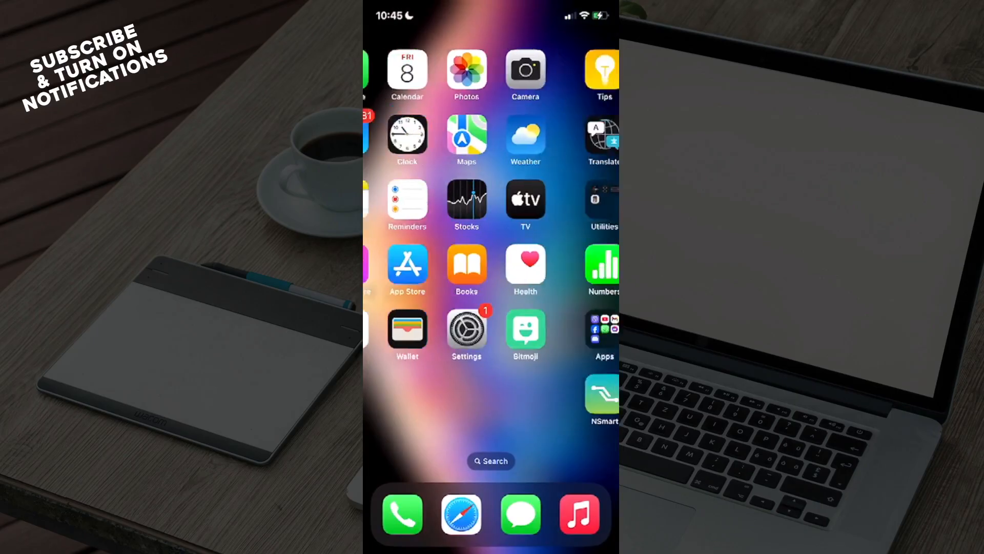
scroll(left, 3)
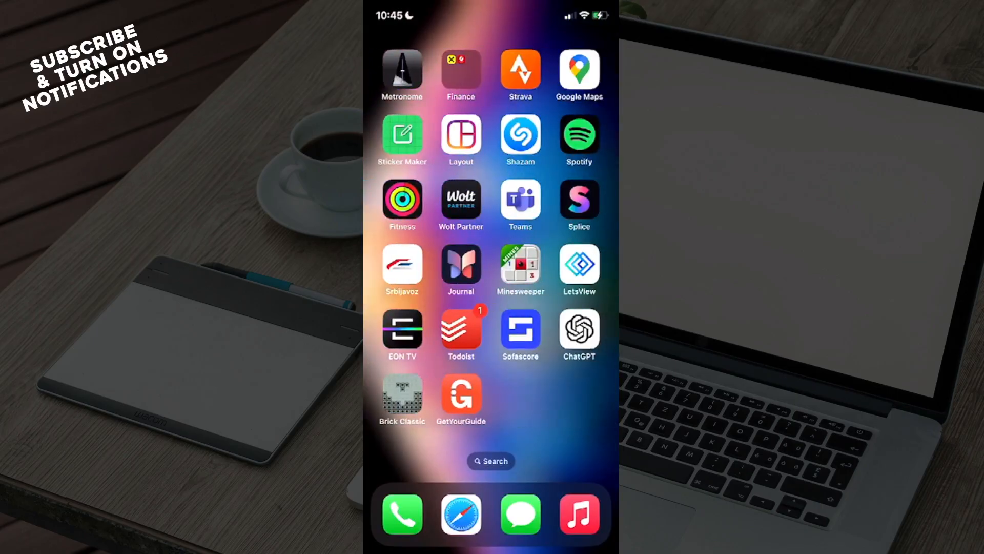